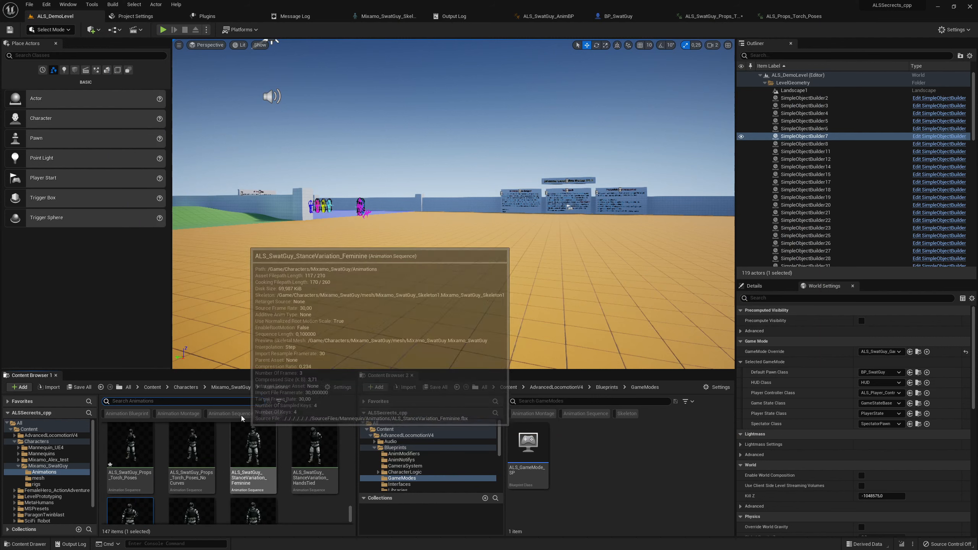
Bring up the Mixamo_SwatGuy skeleton asset showing its Skeleton Tree bone hierarchy.
click(185, 386)
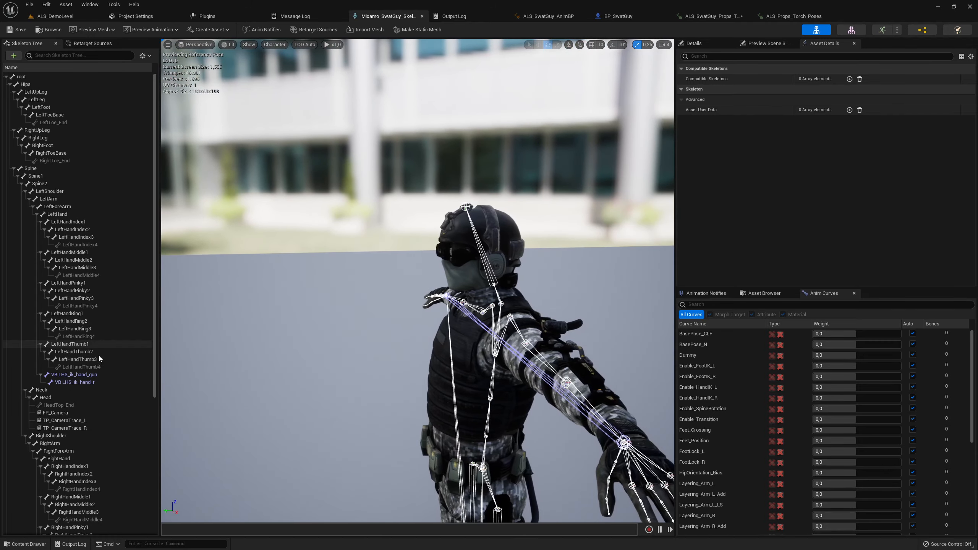
Select the FP_Camera socket under the Head bone to confirm it sits at the goggles.
scroll(down, 3)
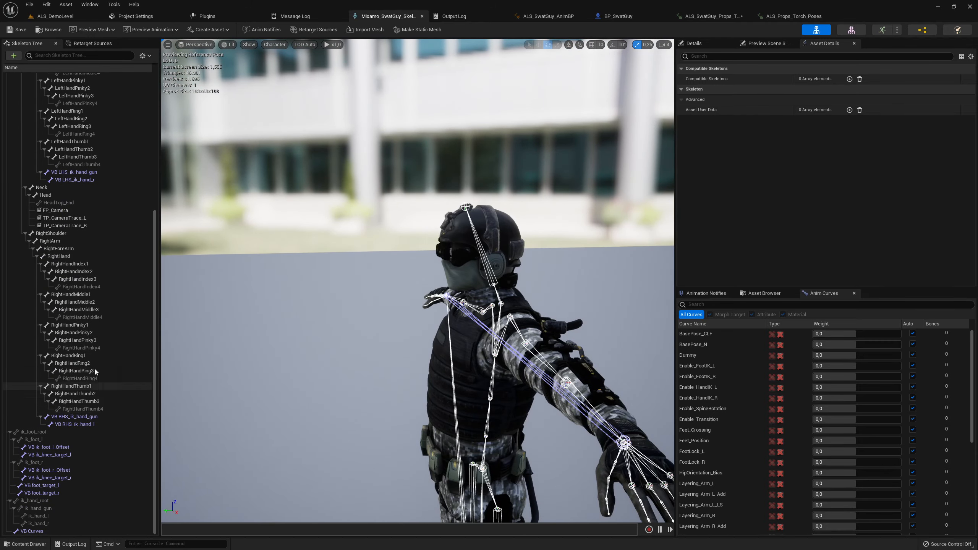
click(58, 210)
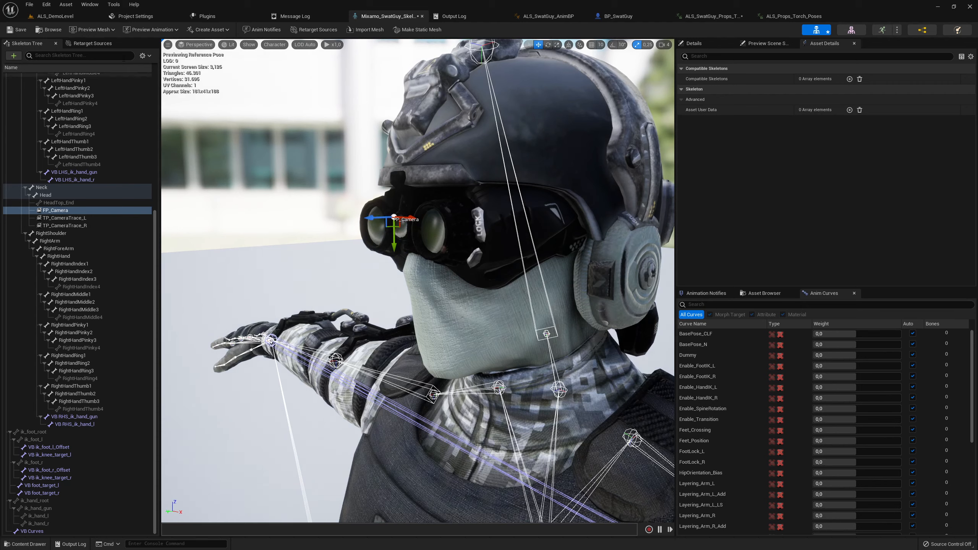
Return to ALS_DemoLevel and start Play-in-Editor as the SWAT character.
click(52, 15)
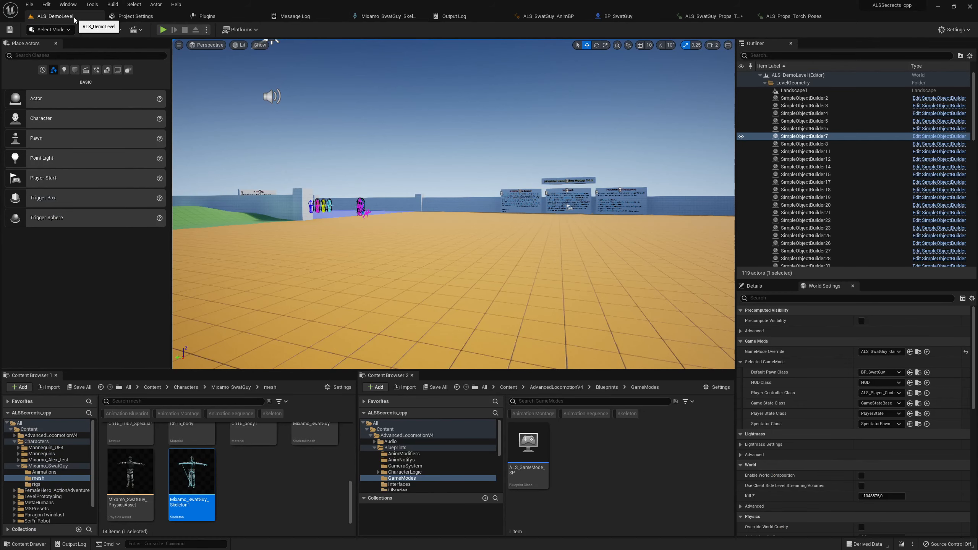
click(162, 29)
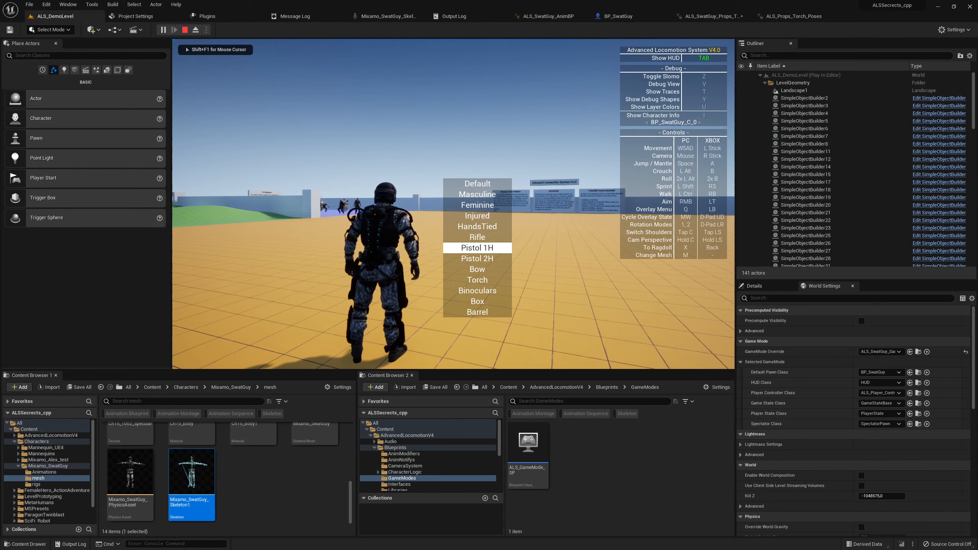